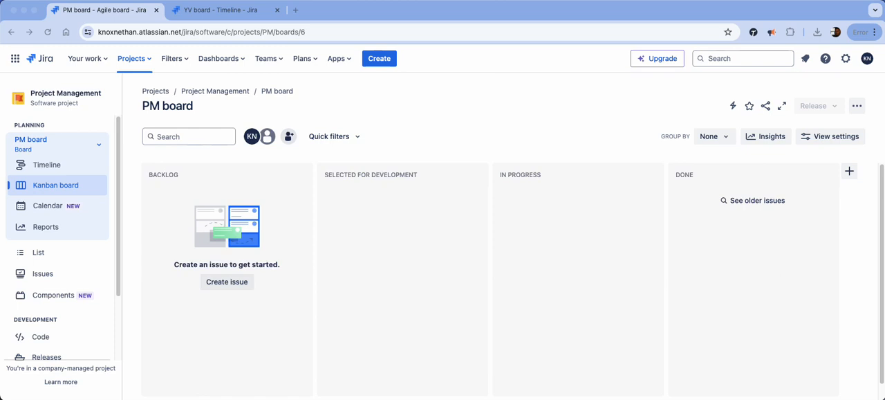
mouse_move(378, 157)
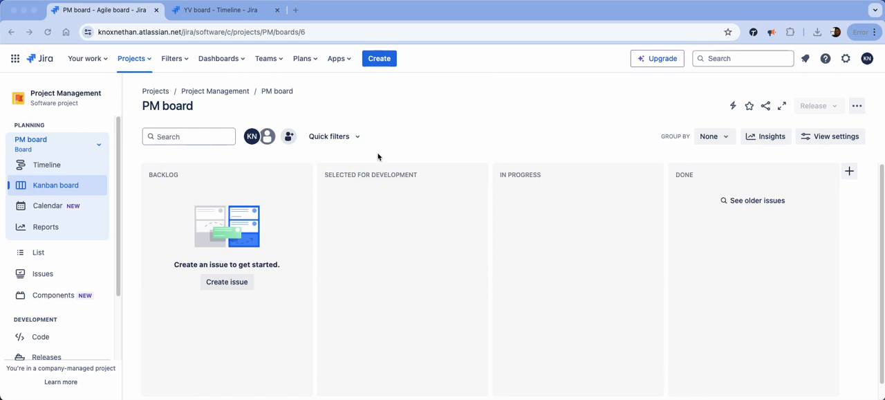
- Switch to the YV timeline and expand the Label Project epic to show its User Story
click(228, 10)
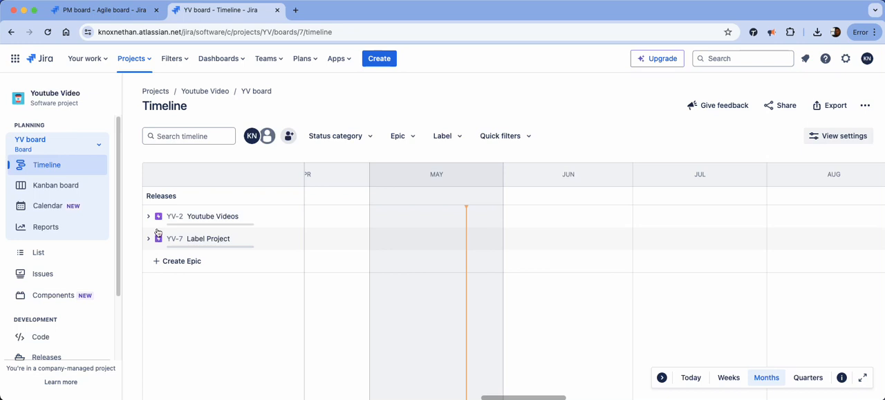
click(148, 216)
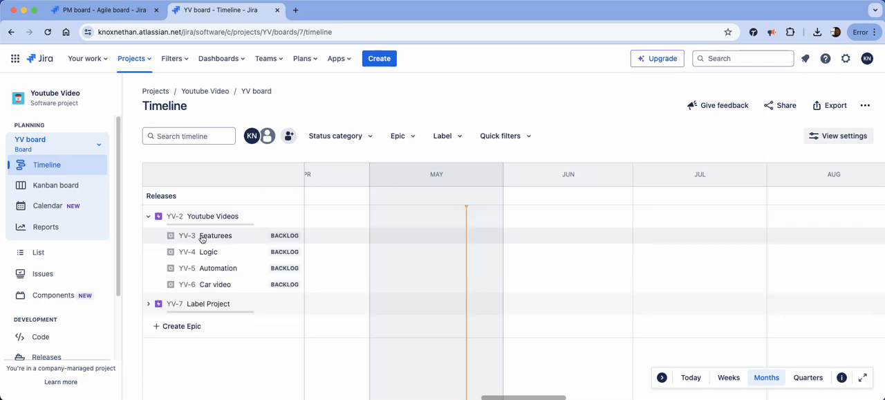
click(148, 215)
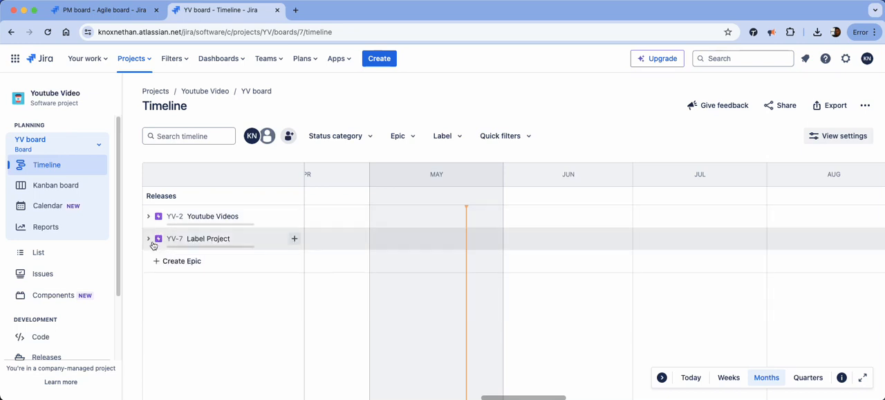
click(148, 238)
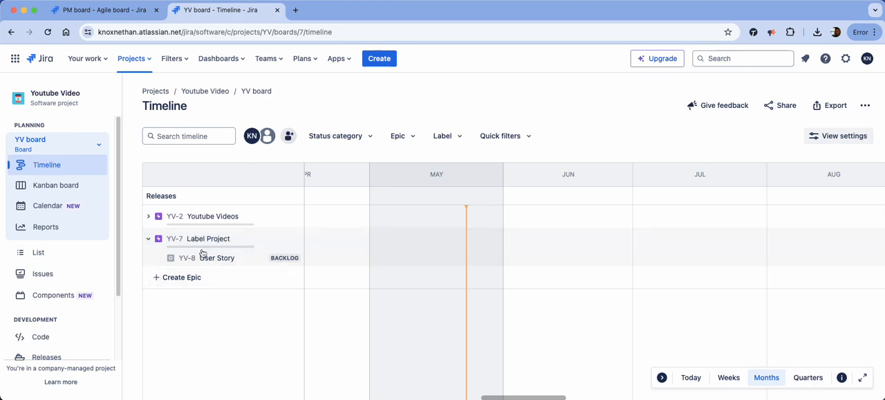
mouse_move(207, 258)
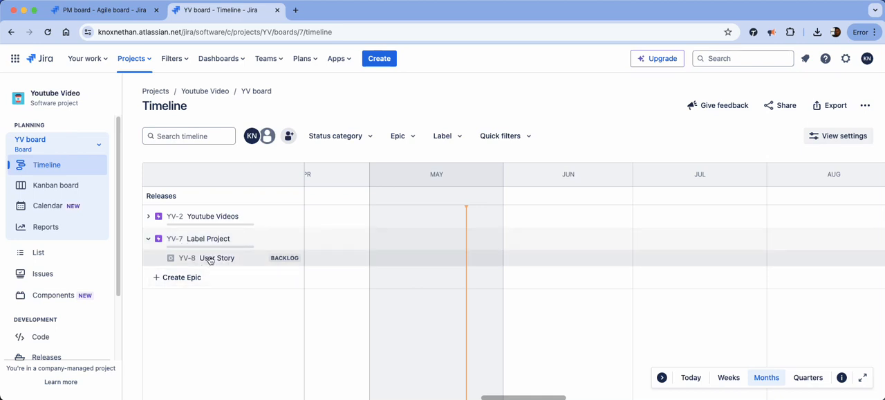
mouse_move(207, 248)
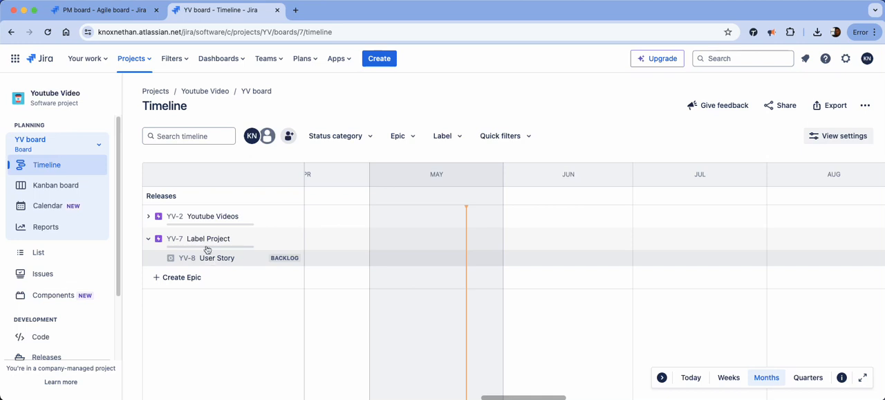
- Return to the Project Management board and open the full Boards list from search
click(104, 13)
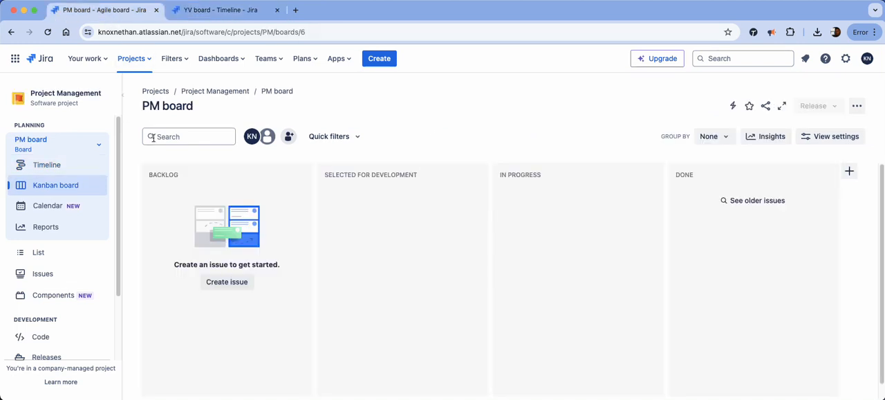
mouse_move(731, 61)
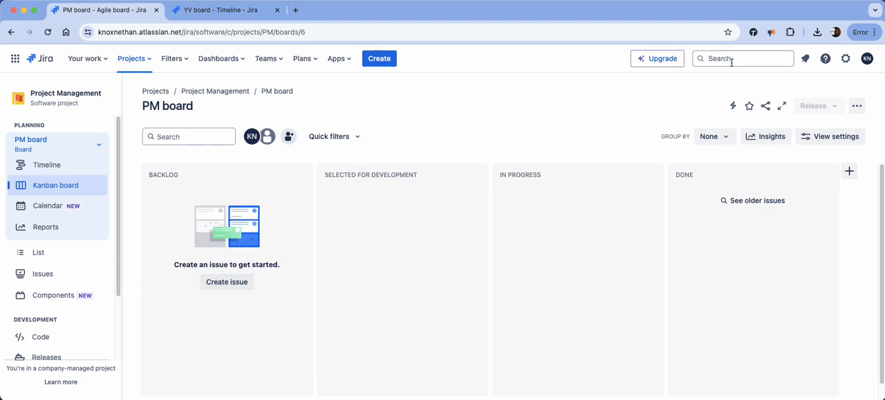
click(742, 59)
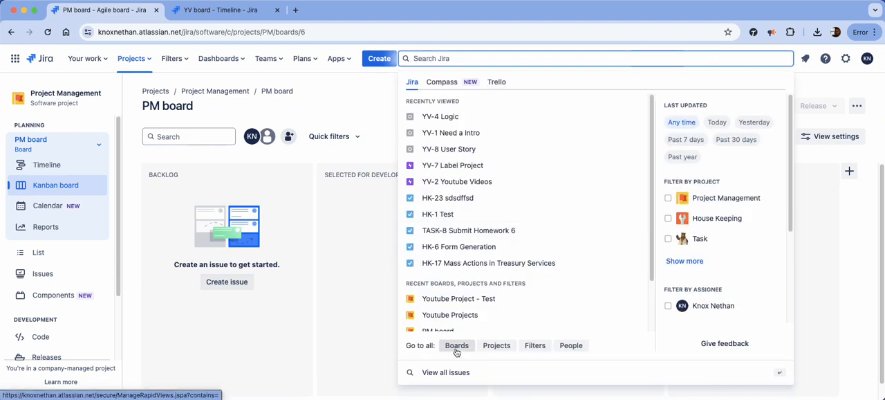
click(457, 345)
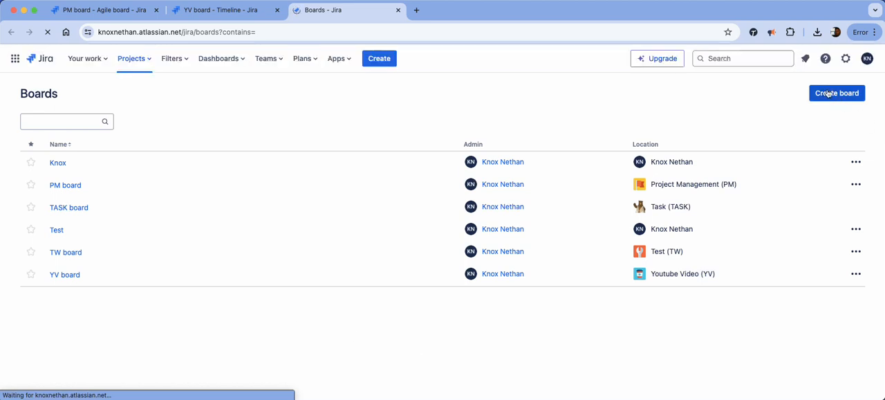
- Start a new Kanban board based on an existing project
click(836, 93)
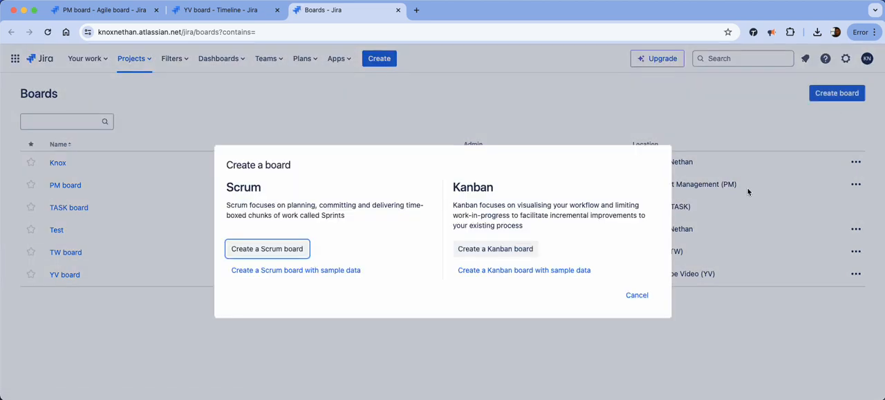
mouse_move(524, 244)
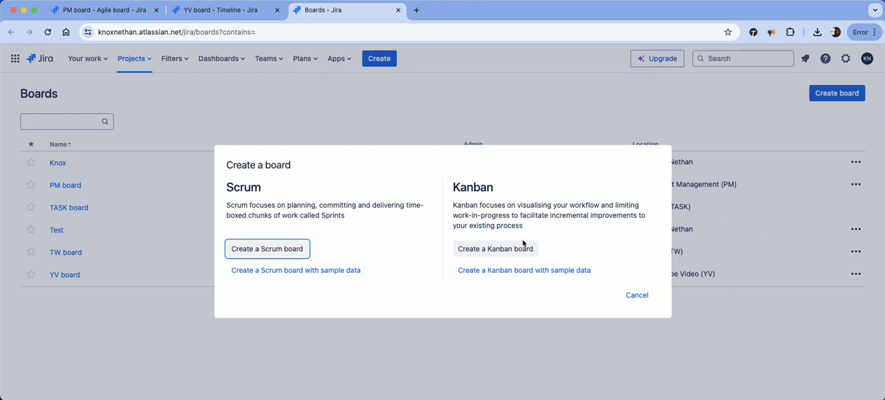
mouse_move(508, 253)
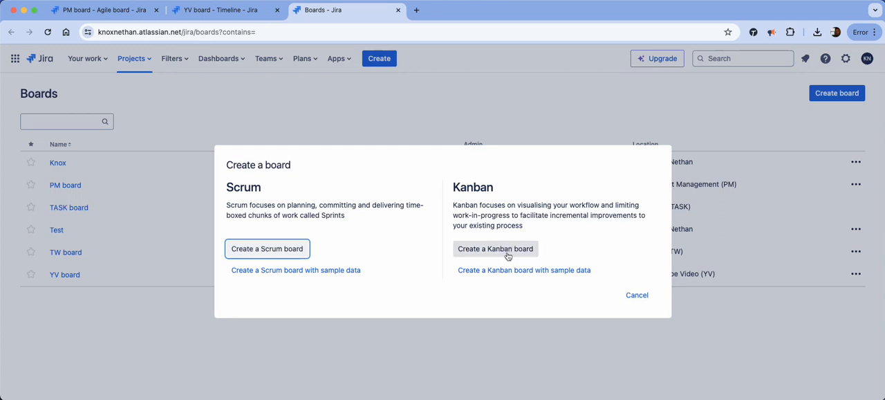
click(495, 248)
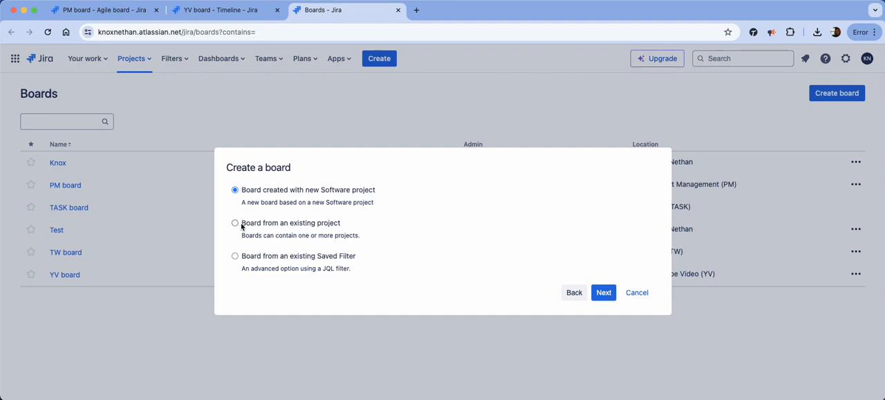
click(235, 222)
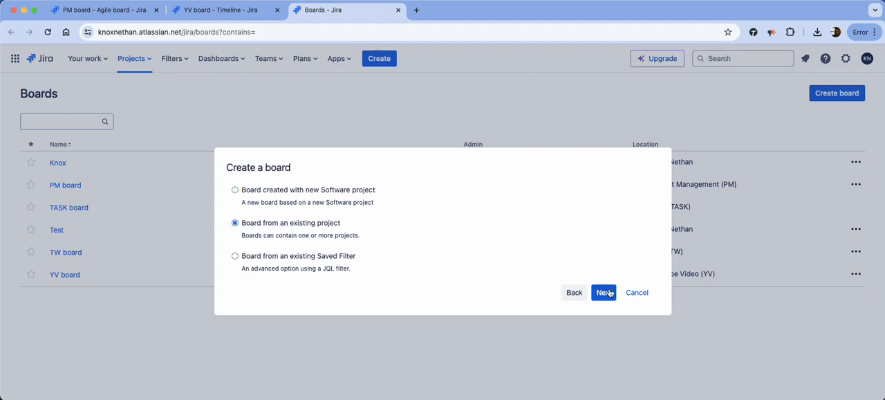
- Create the 'Youtube Projects' board from the Youtube Video (YV) project, located in Project Management
click(604, 292)
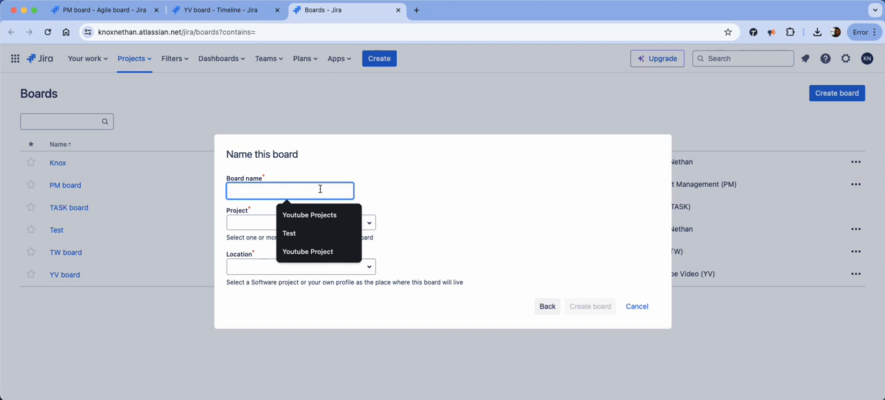
click(309, 214)
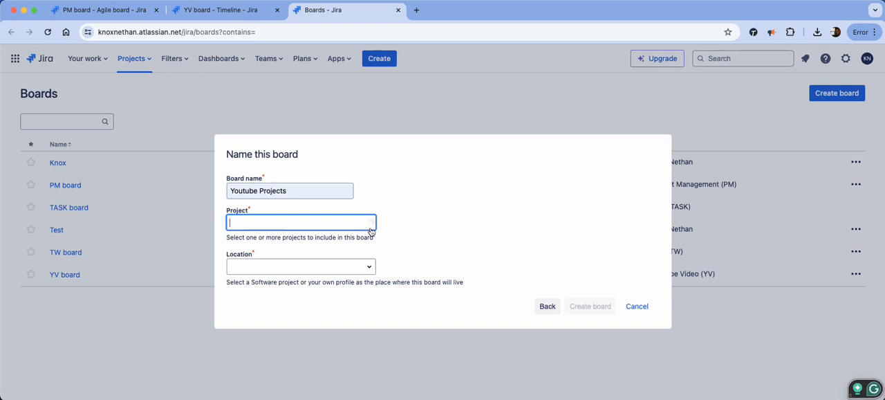
click(300, 222)
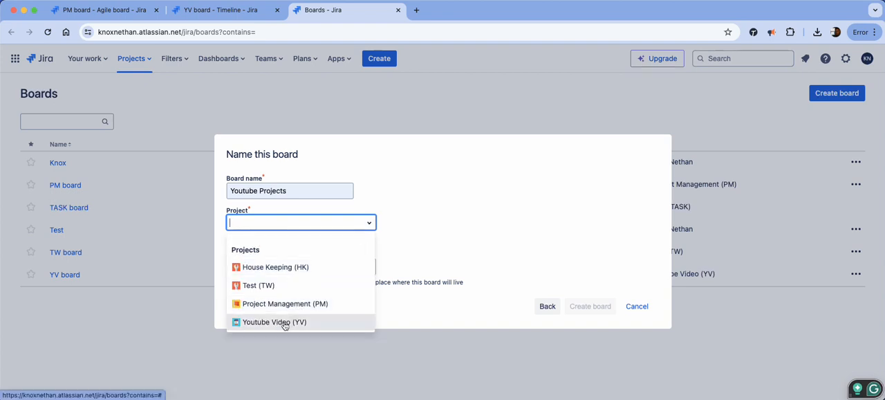
click(275, 322)
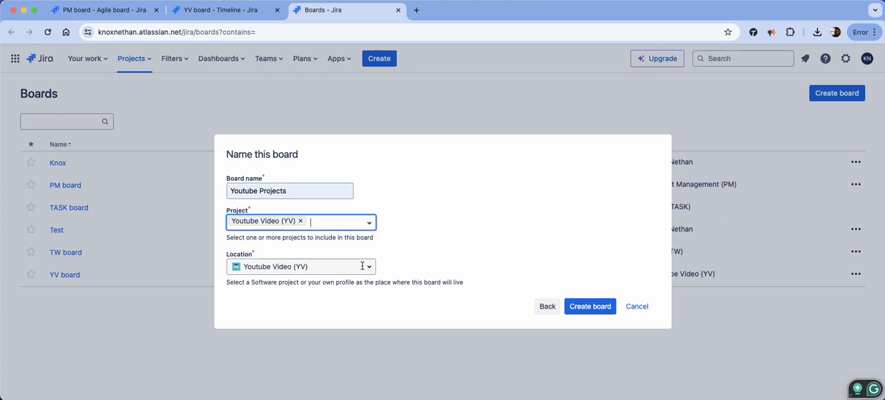
click(300, 266)
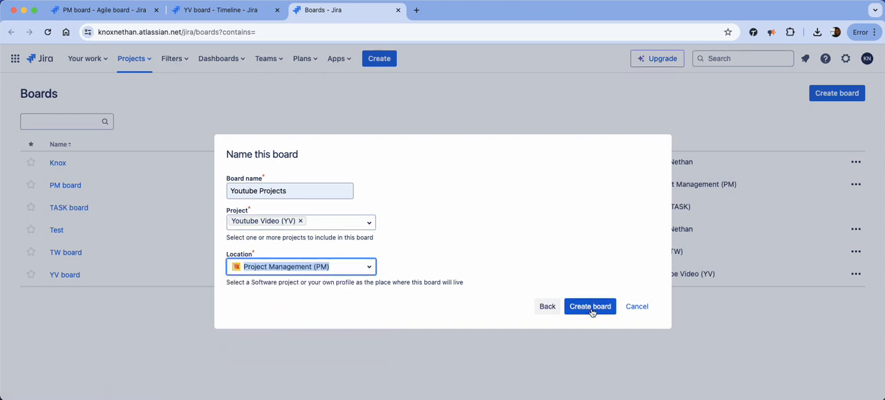
click(589, 305)
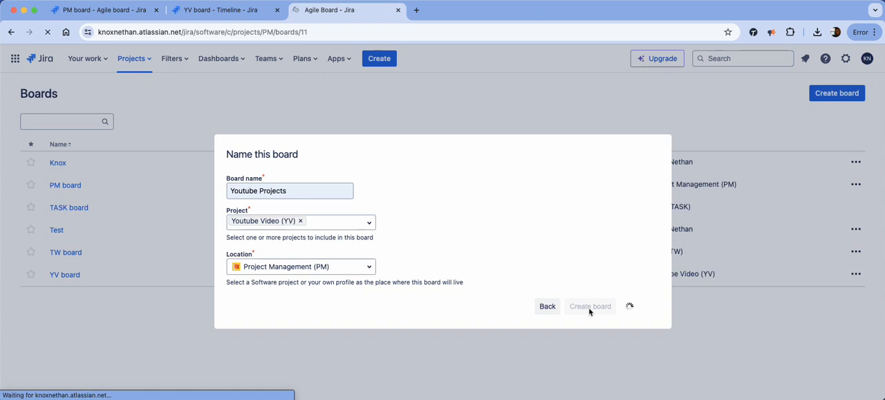
- Check the Youtube Projects board's eight To Do issues, then return to the YV timeline
click(590, 306)
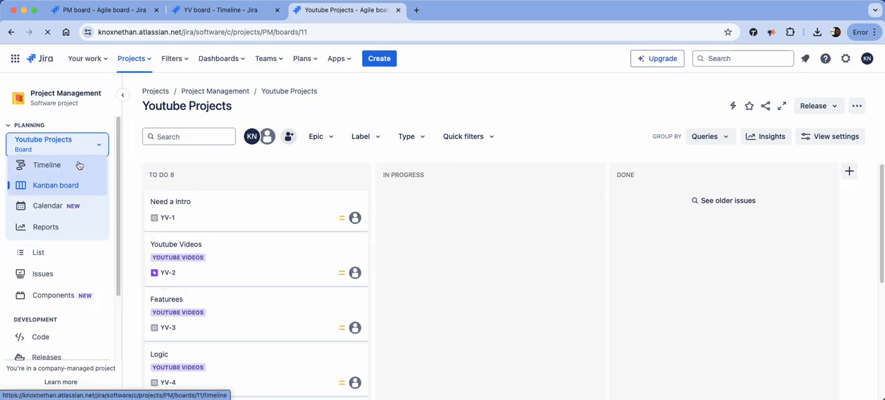
click(134, 59)
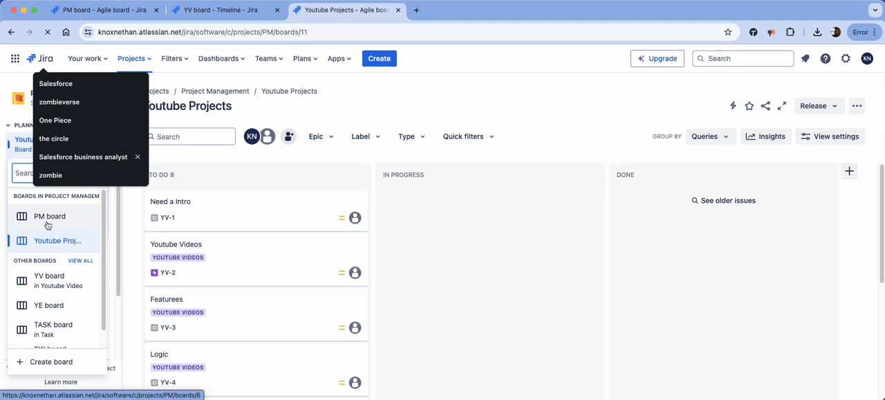
mouse_move(57, 240)
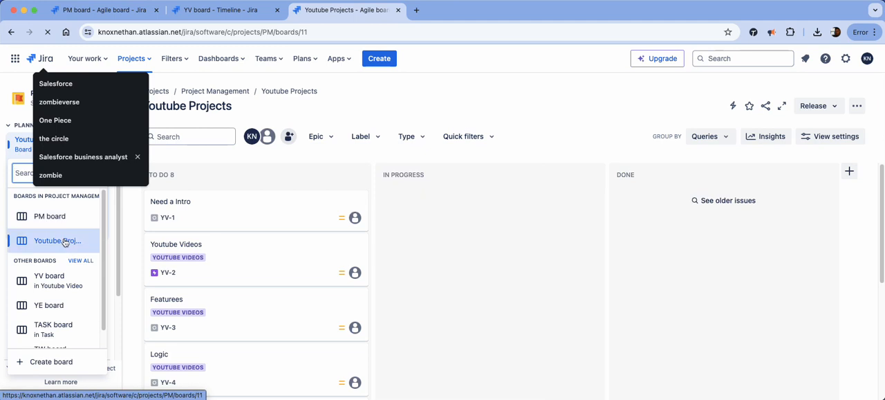
click(58, 239)
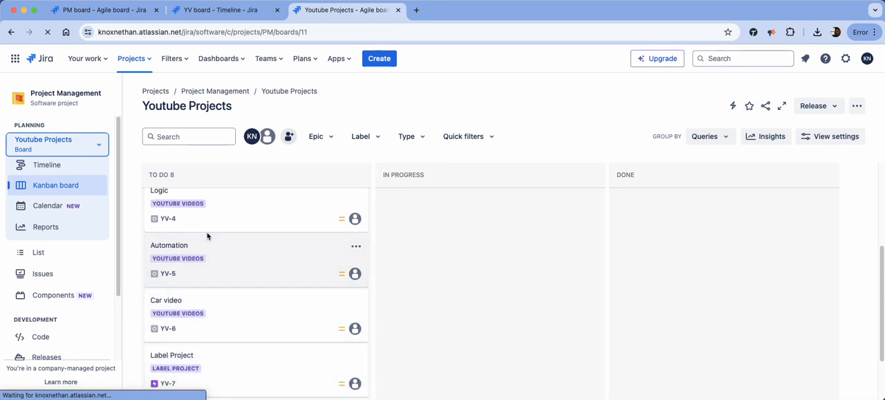
scroll(down, 3)
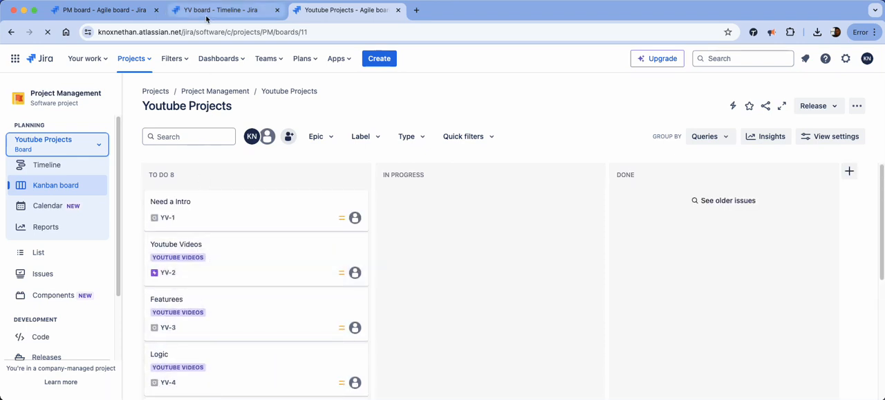
click(221, 11)
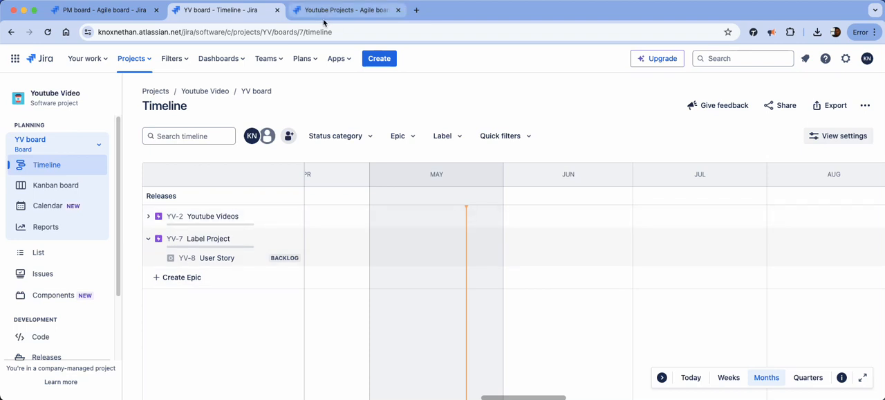
mouse_move(218, 38)
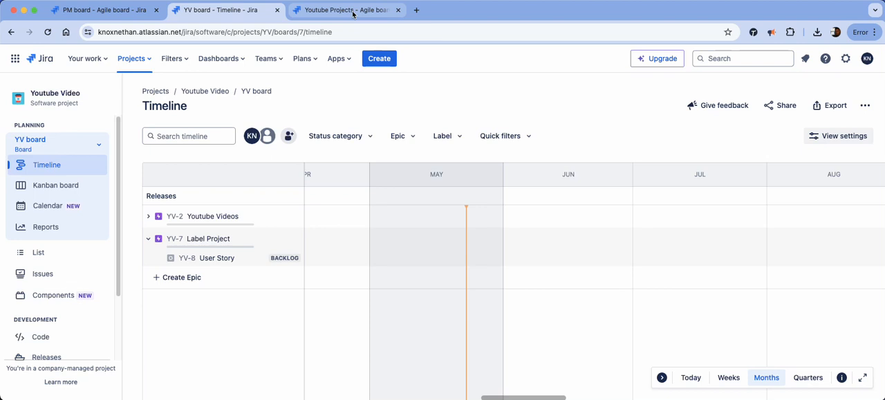
click(361, 10)
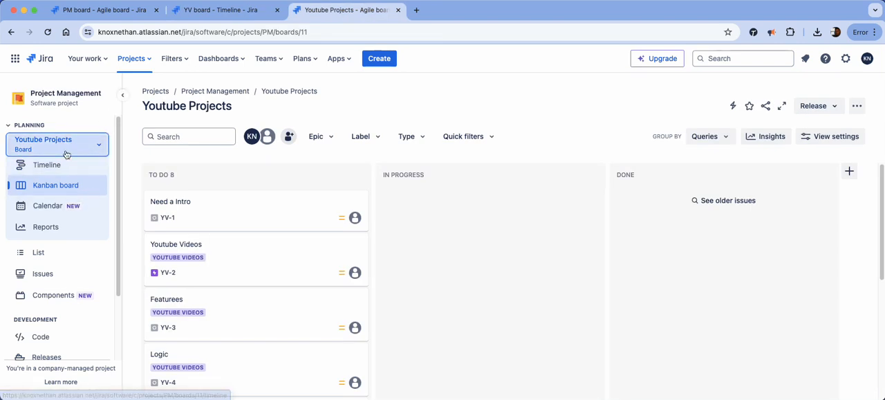
mouse_move(155, 174)
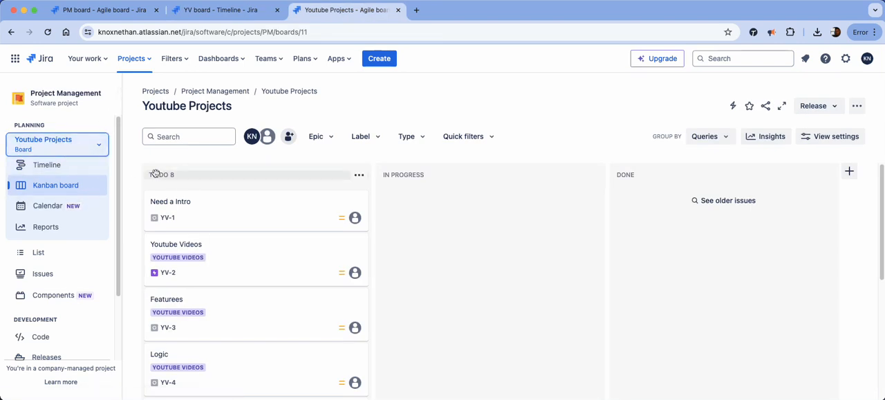
click(215, 10)
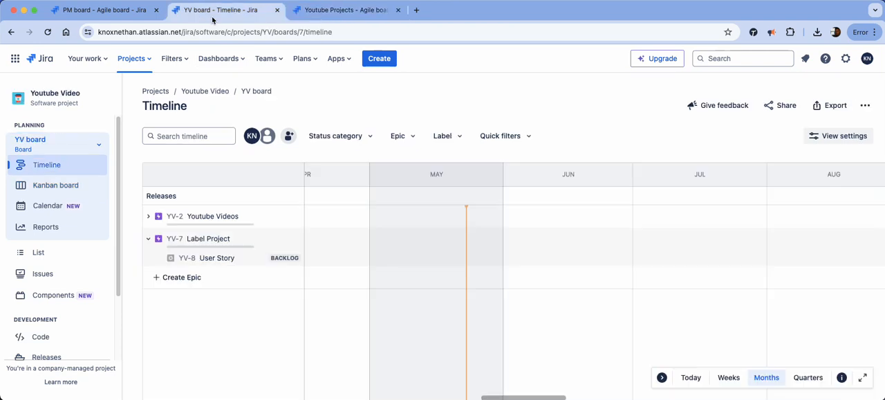
- Create a 'Visual Studio' epic on the YV timeline
click(181, 277)
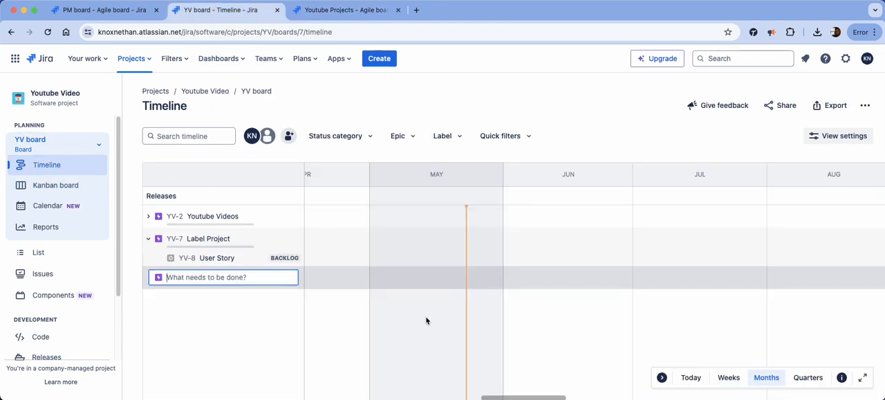
text(Label)
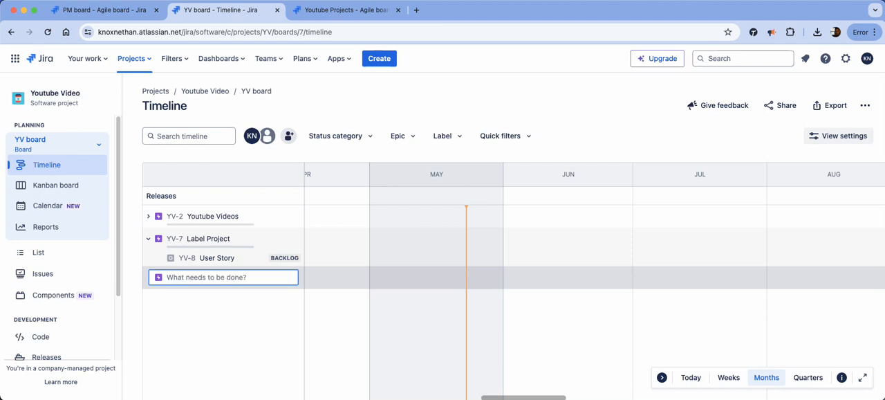
text(Visual Studio)
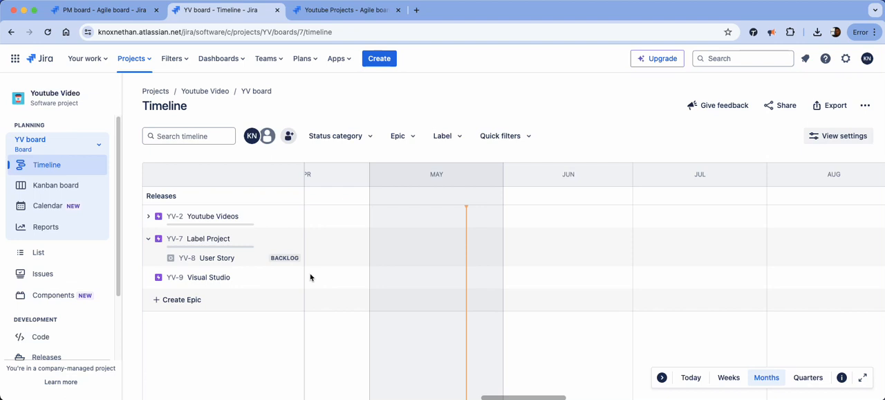
- Add child issues 'Test' and 'Logic and Automation' under the Visual Studio epic
click(208, 278)
text(Test)
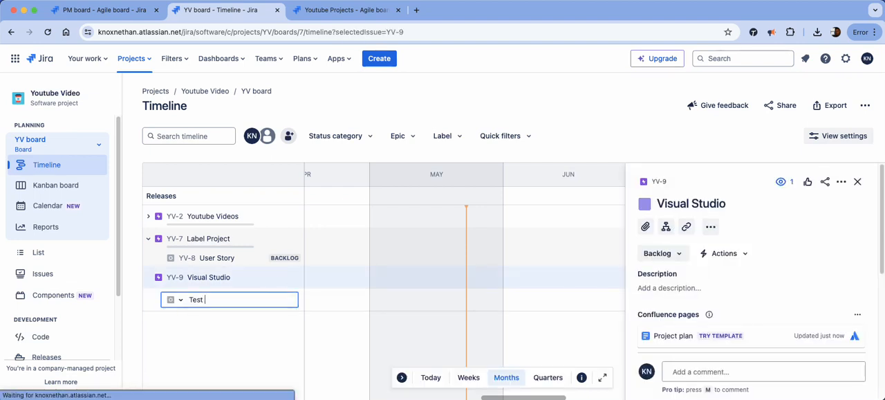
key(Enter)
text(Logic and A)
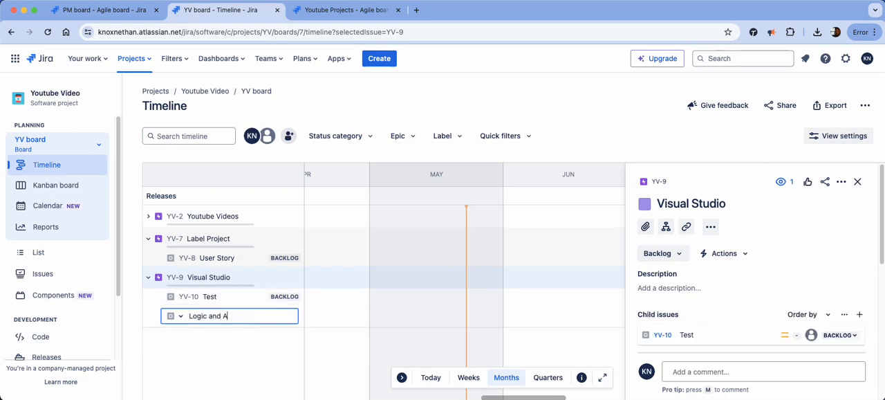
key(Enter)
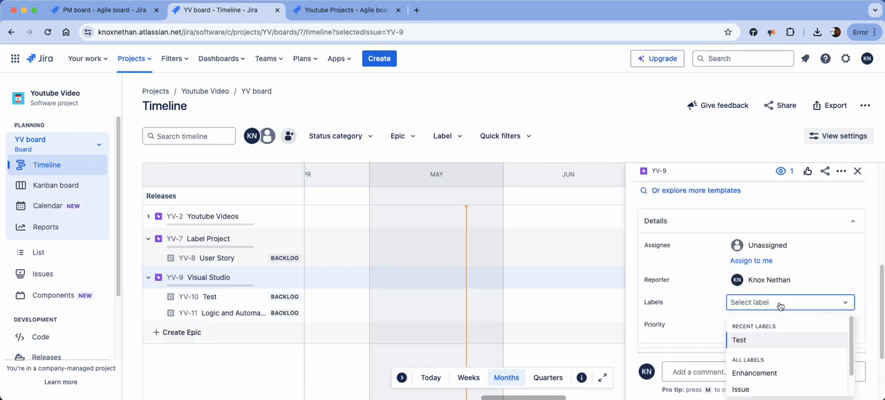
mouse_move(769, 373)
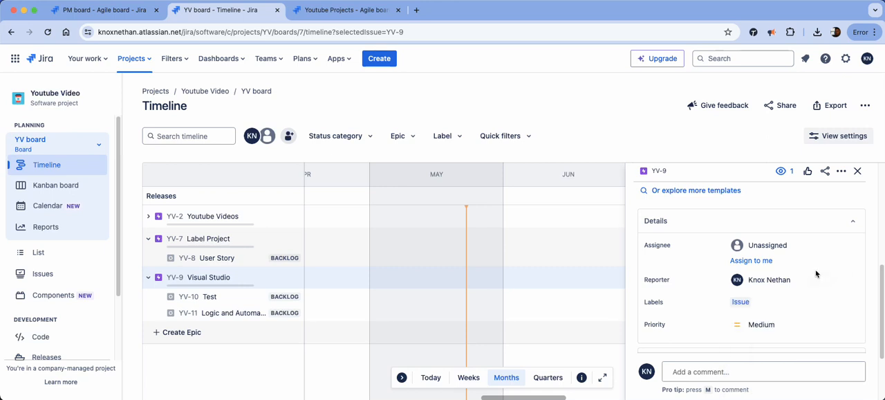
- Add the Issue label to child issues Test and Logic and Automation
click(209, 297)
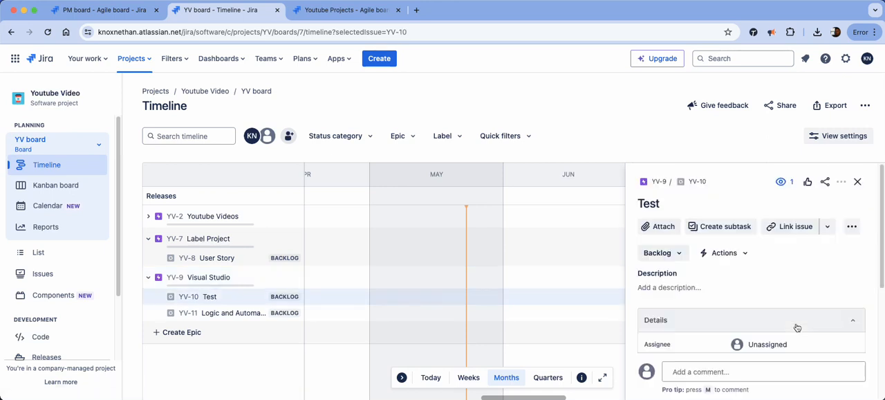
click(788, 290)
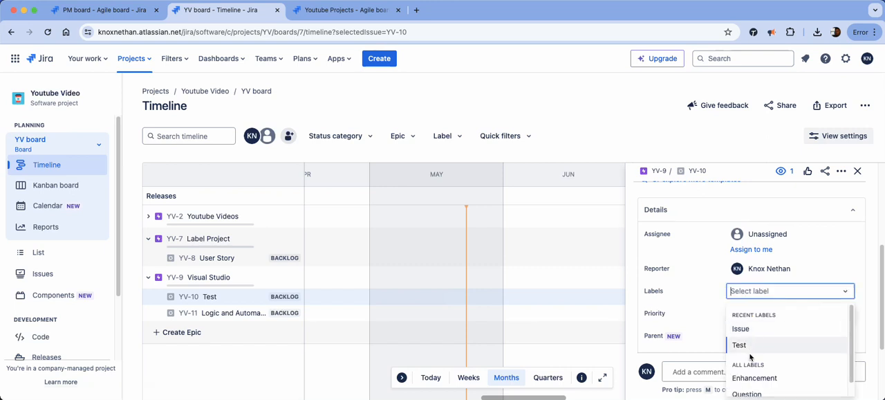
click(741, 328)
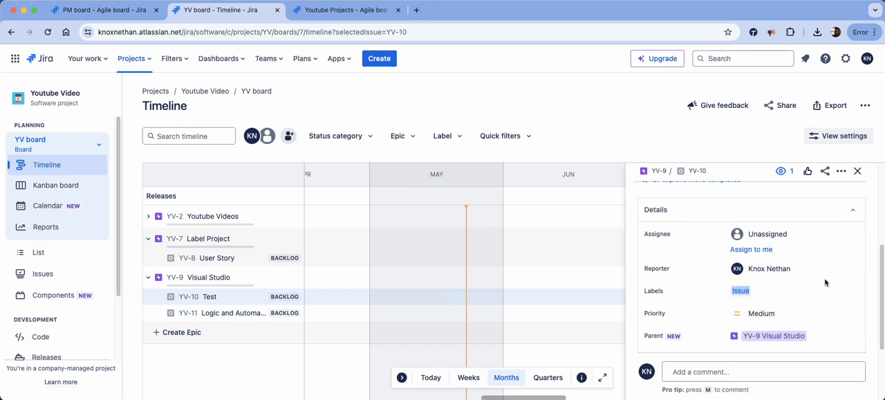
click(233, 313)
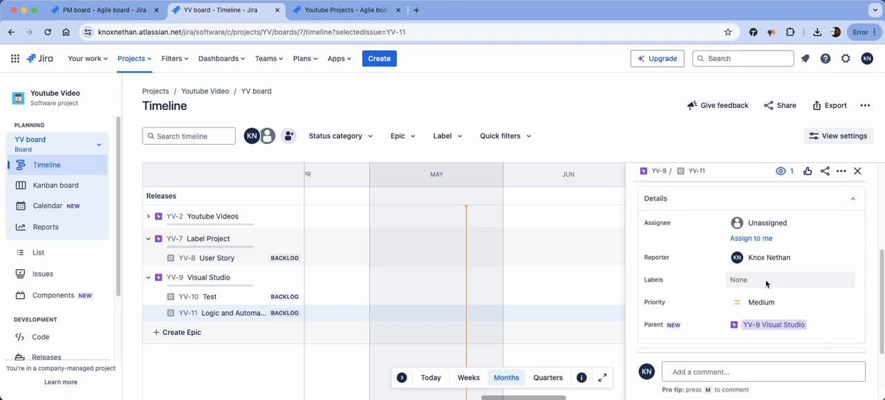
click(781, 279)
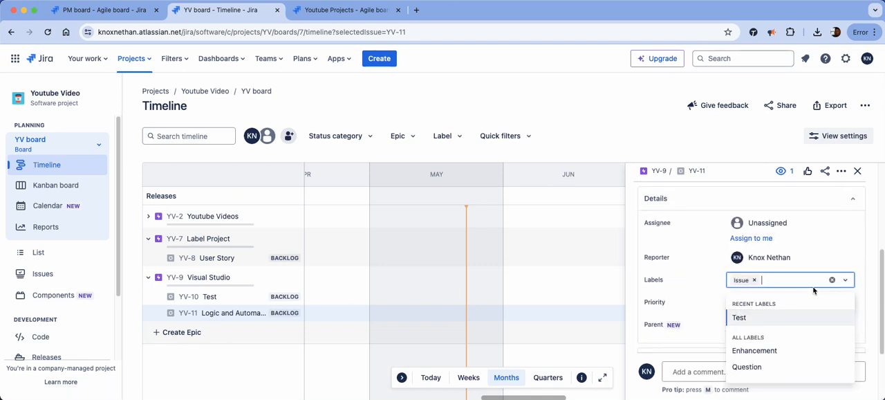
click(209, 296)
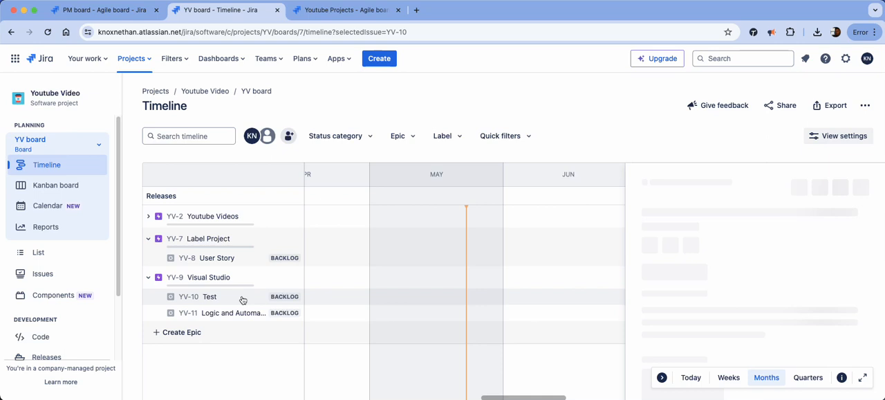
- Give the Visual Studio epic the Issue label and collapse its row
click(209, 297)
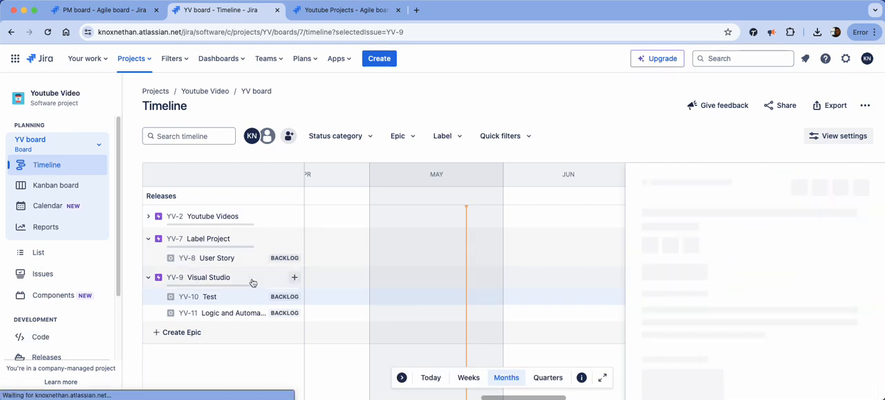
click(208, 278)
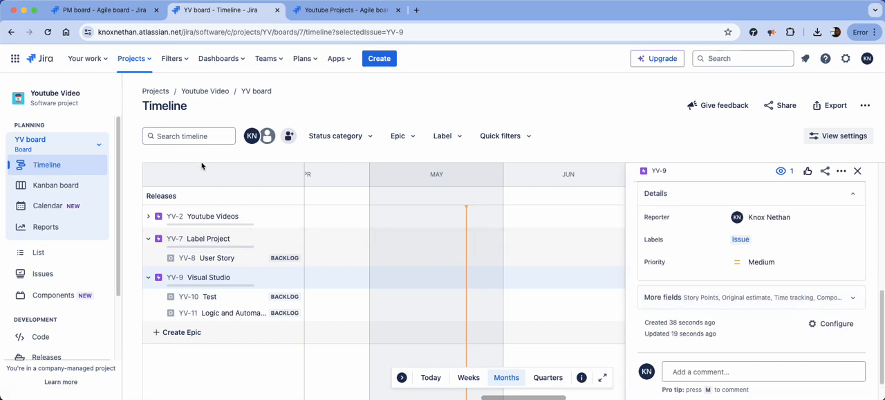
click(148, 278)
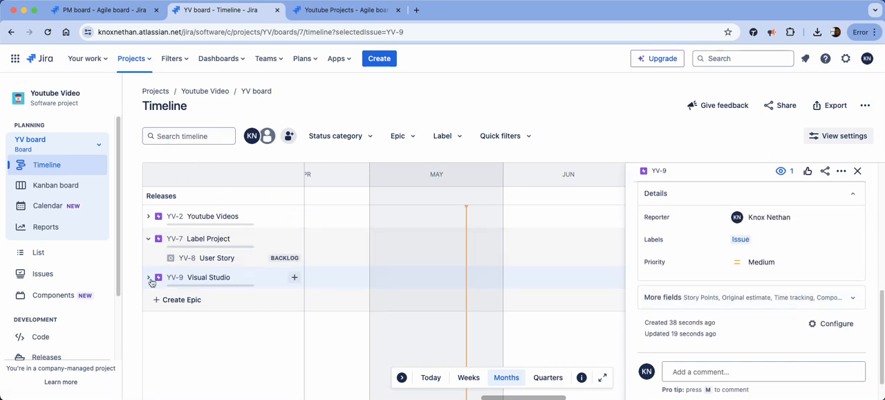
mouse_move(157, 284)
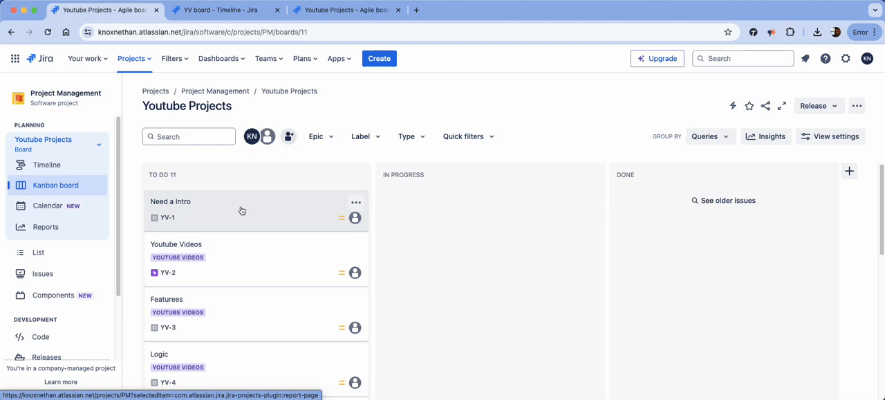
mouse_move(242, 208)
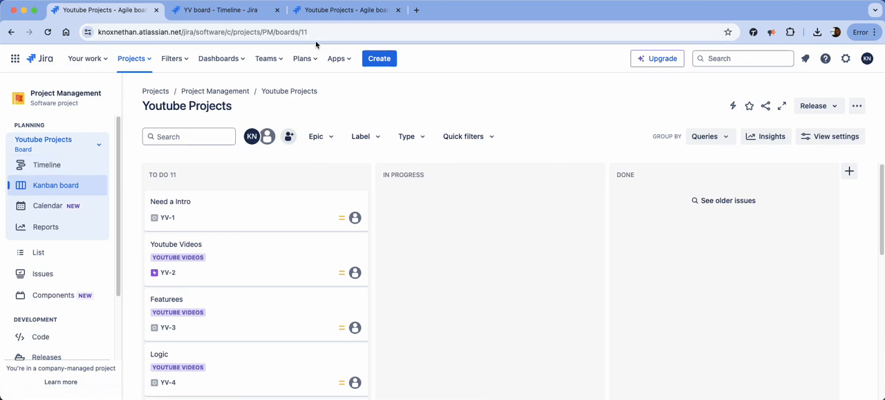
- Reopen the Boards list and start creating another Kanban board
click(742, 58)
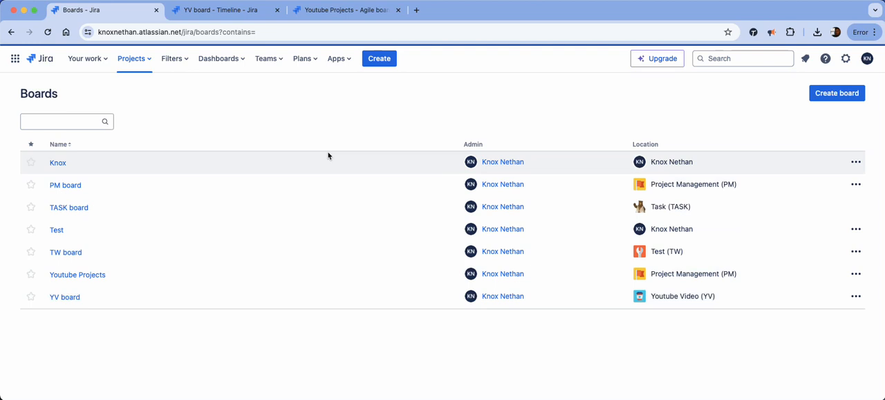
click(836, 93)
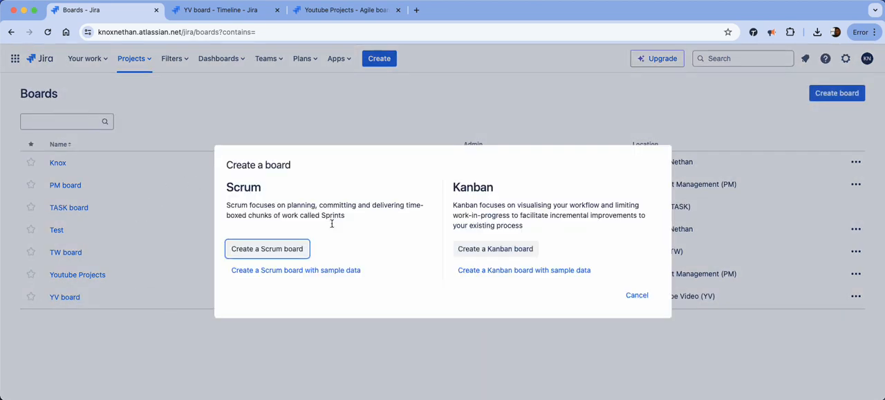
click(267, 249)
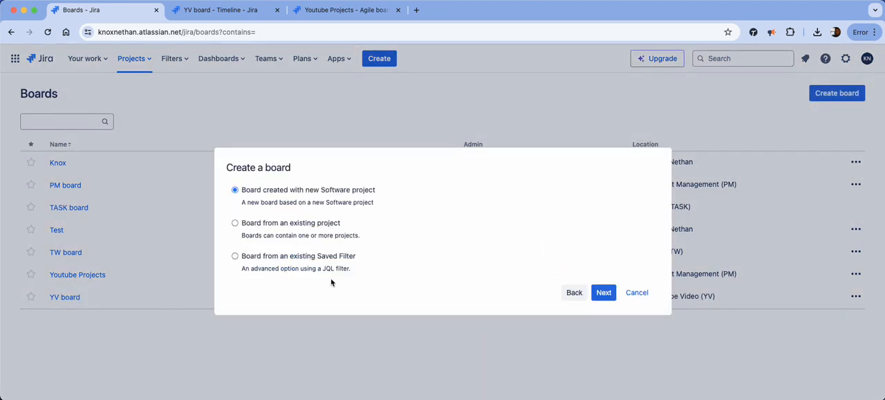
mouse_move(343, 276)
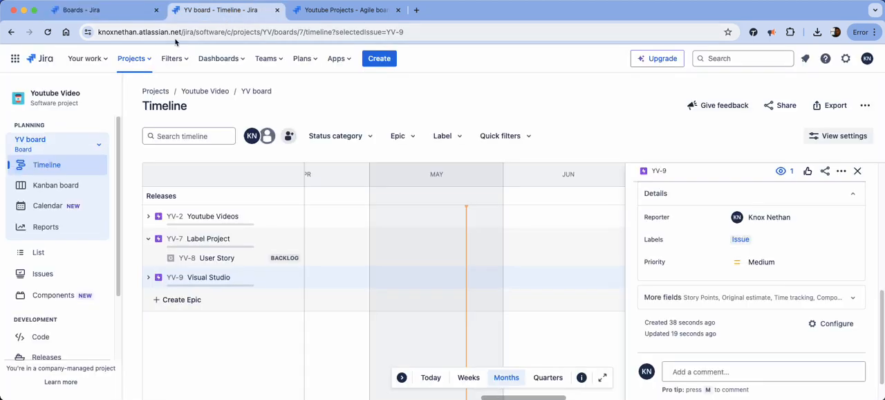
- List all saved filters and show the actions menu for Filter for Youtube Project
click(172, 58)
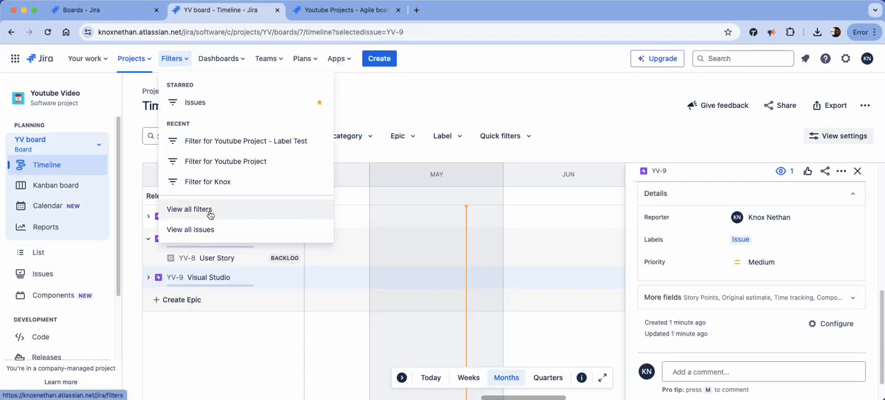
click(189, 208)
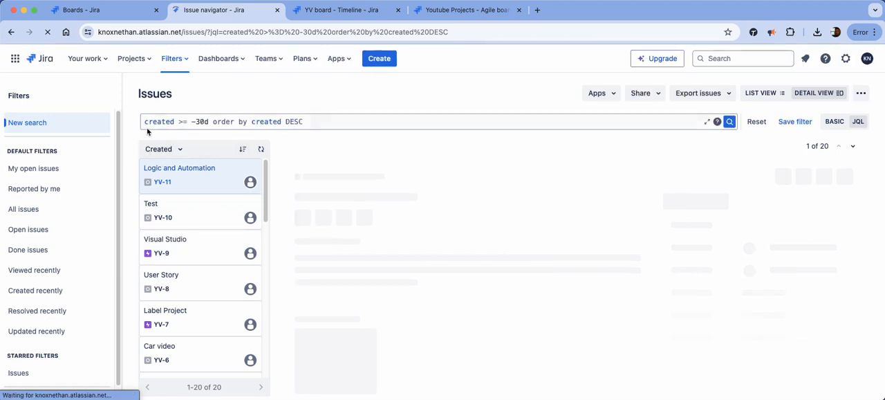
click(8, 35)
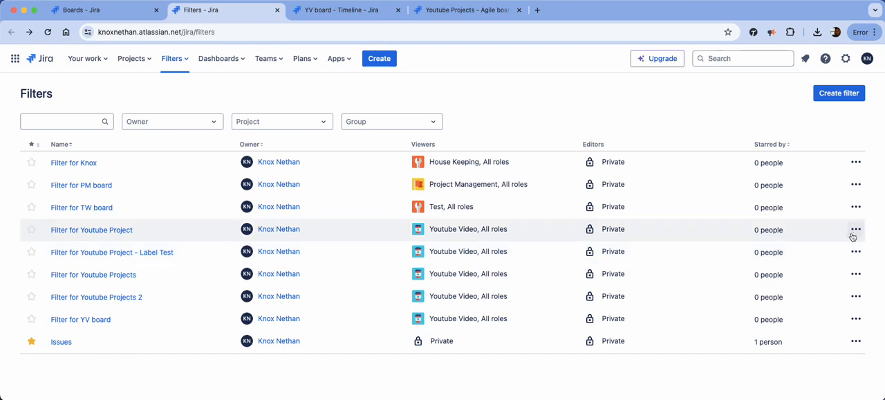
click(855, 229)
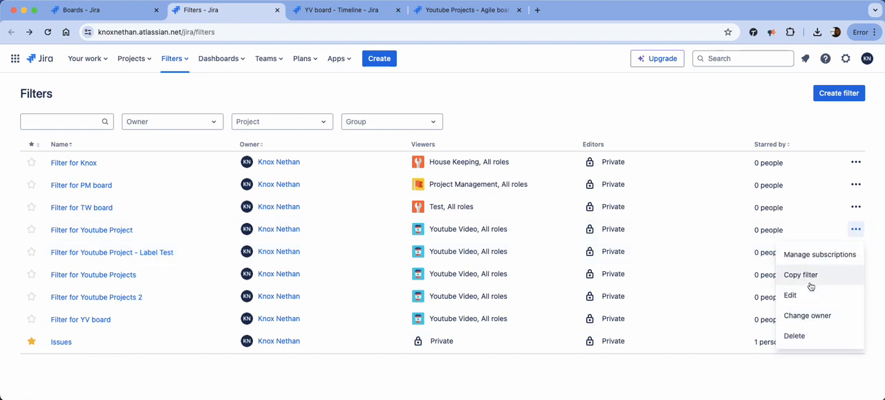
- Copy Filter for Youtube Project as 'Filter for Youtube Project Labels = Issue'
click(800, 274)
text(Filter for Youtube Project)
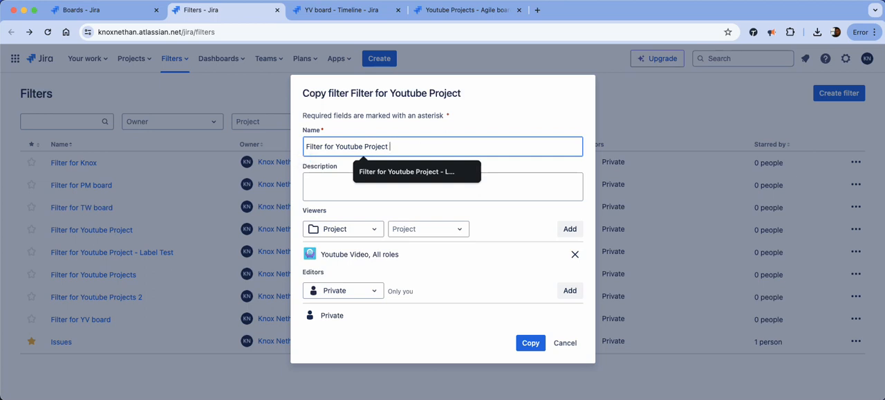
text(Labels = Issue)
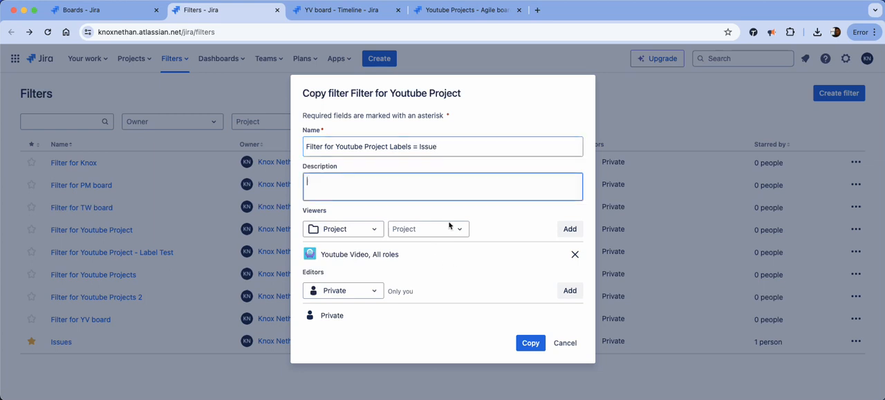
mouse_move(431, 220)
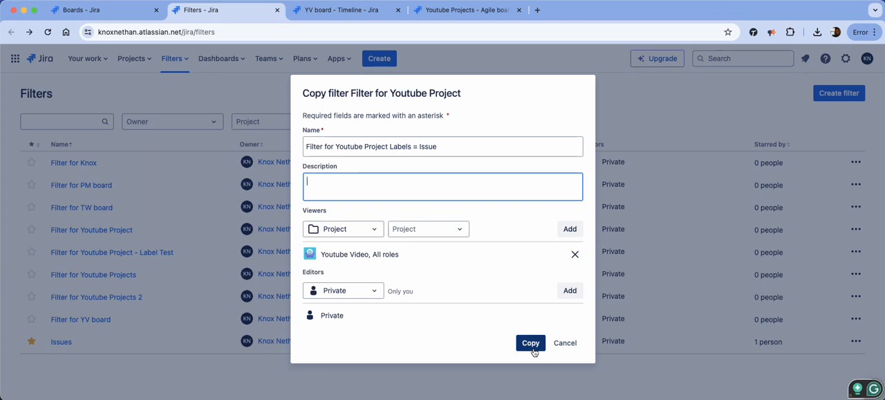
click(531, 342)
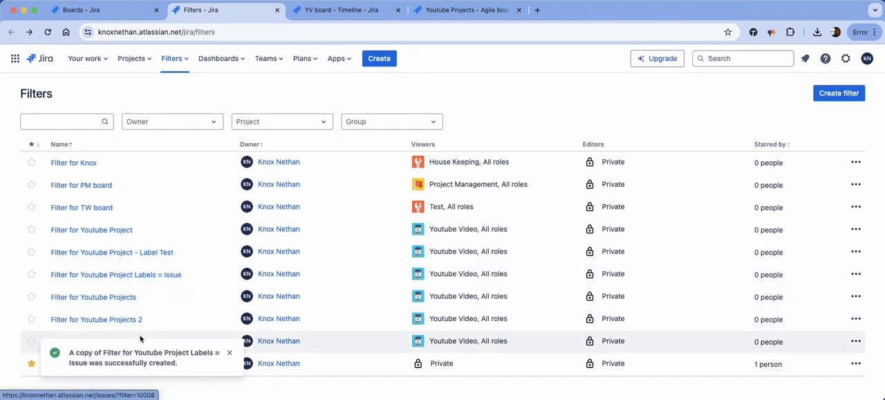
mouse_move(104, 274)
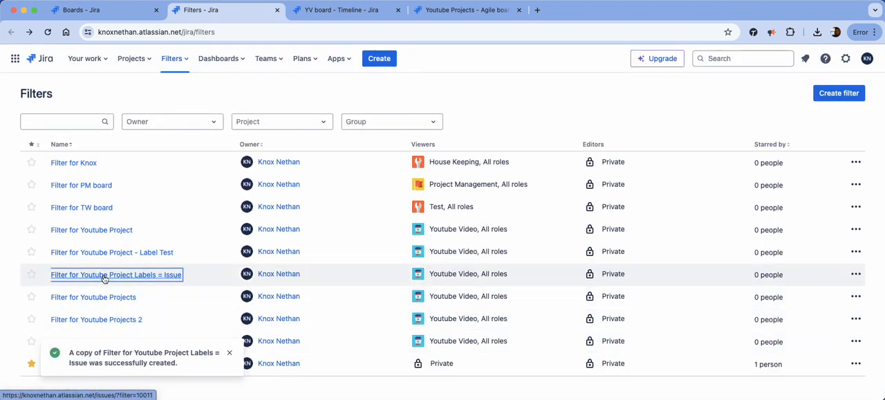
- Add 'AND Labels = Issue' to the copied filter's JQL, run it, and save the filter
click(117, 274)
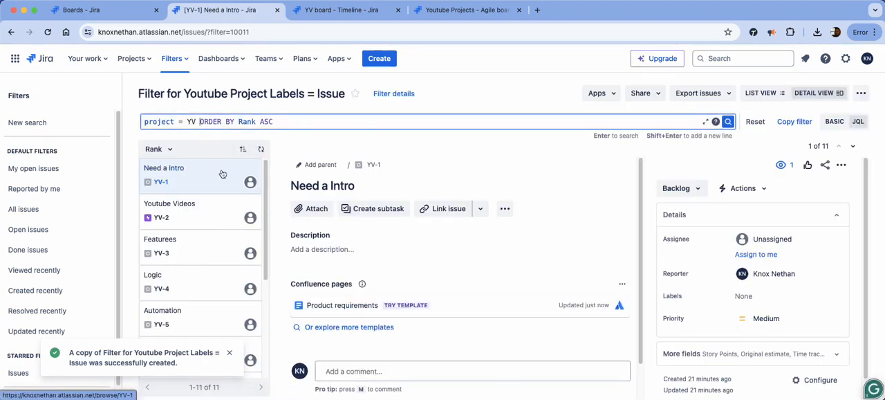
text(AND Labels = Issue)
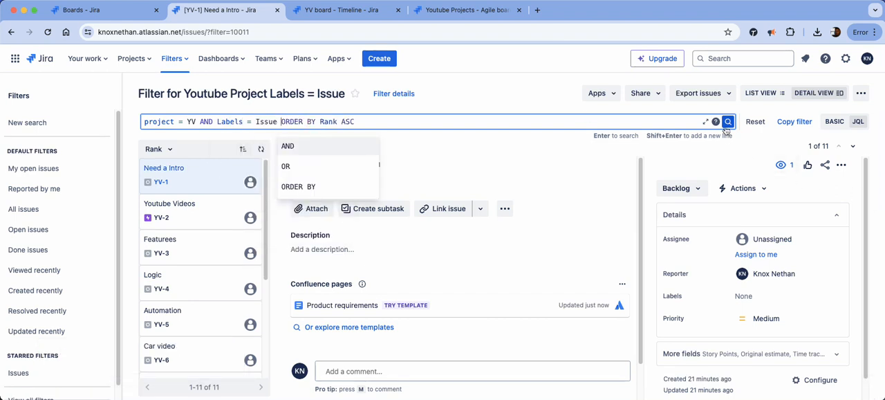
click(728, 121)
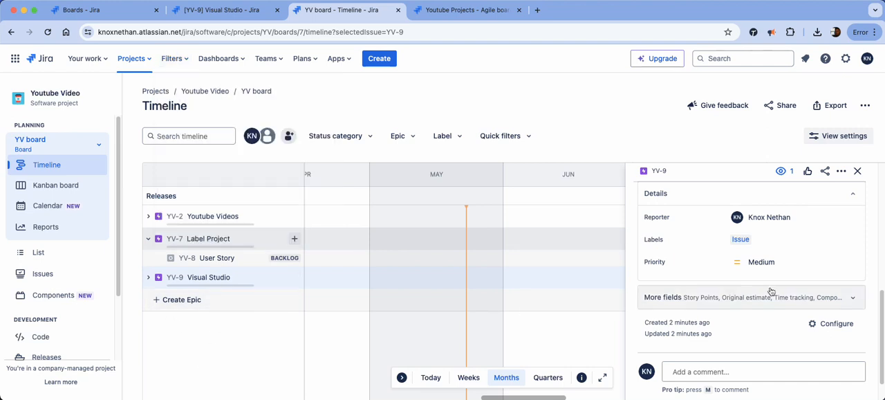
click(740, 238)
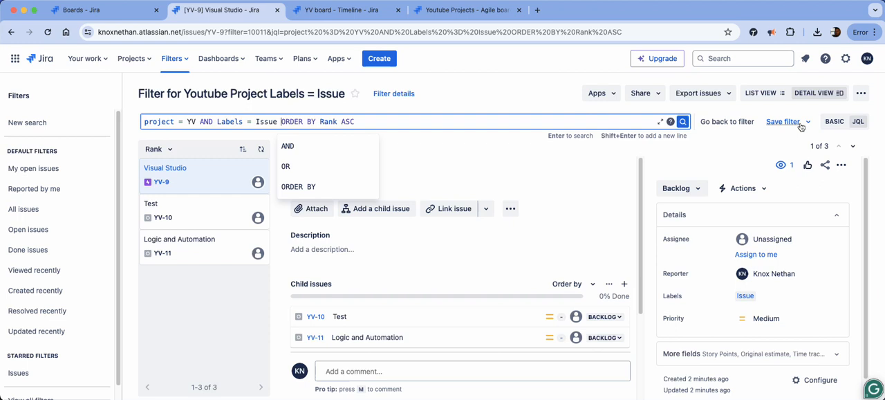
click(543, 221)
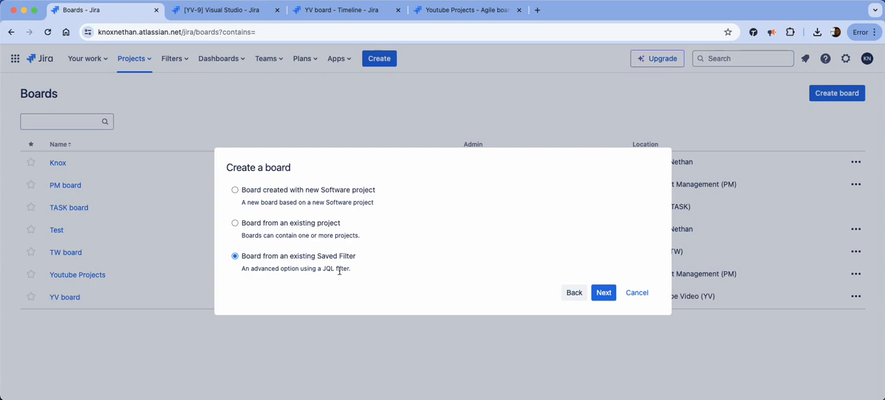
- Create board 'Youtube Project - Issue' from the Labels = Issue filter, located in Project Management
click(603, 292)
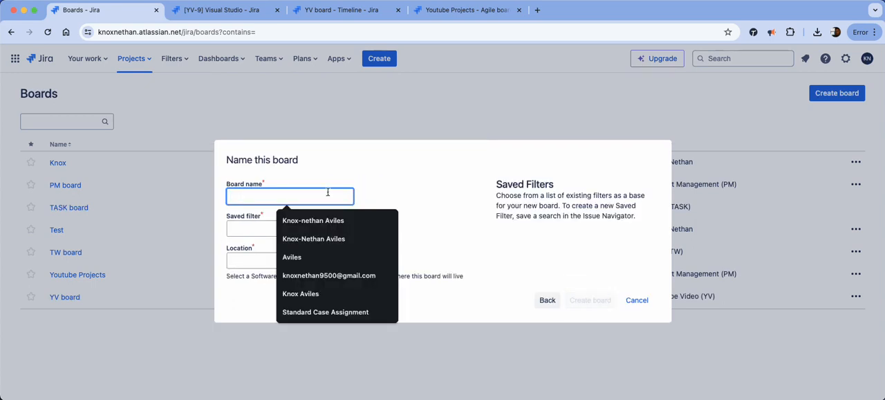
text(Youtube p)
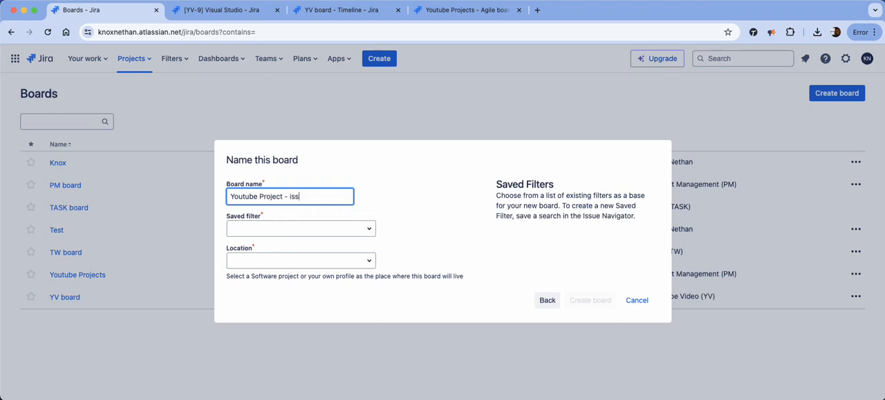
text(Issu)
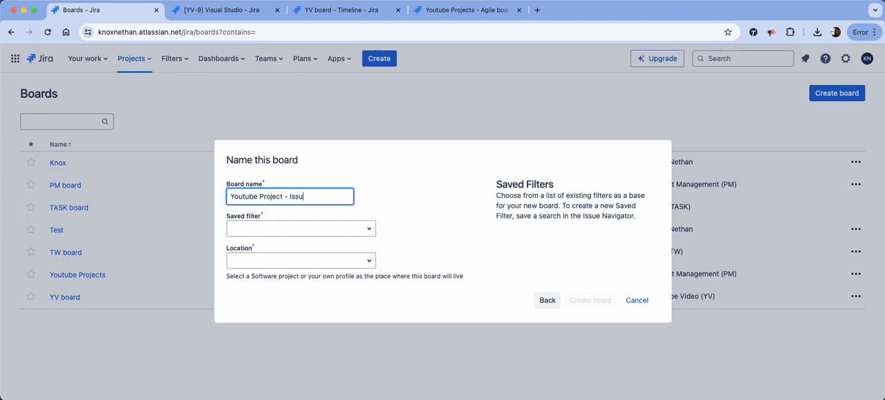
click(299, 229)
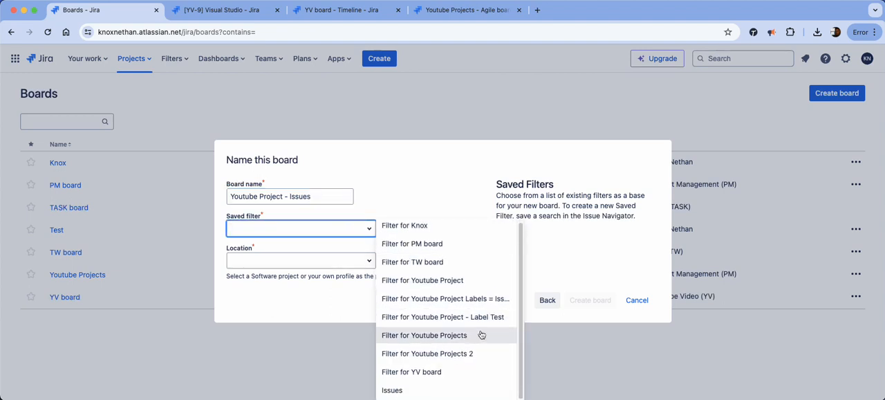
click(443, 298)
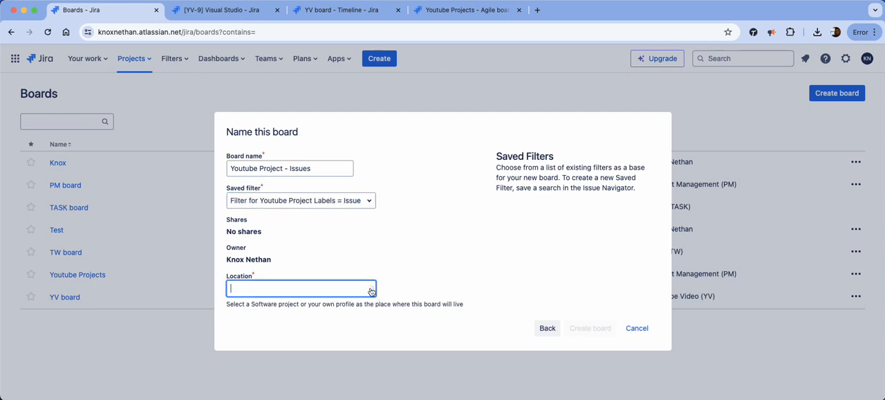
key(Backspace)
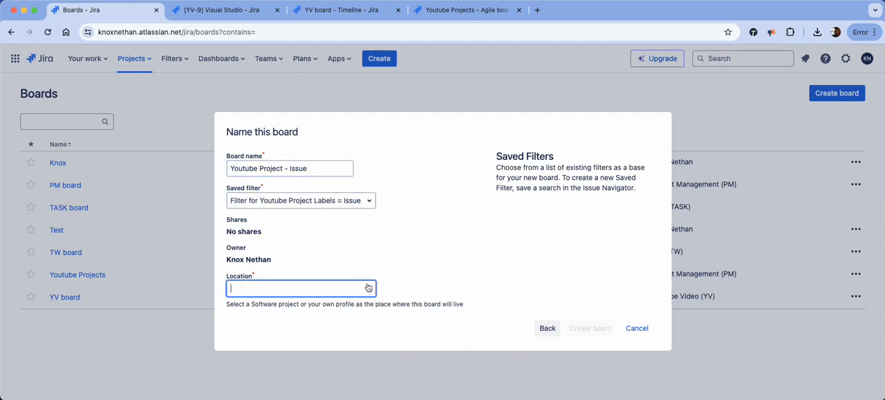
click(300, 288)
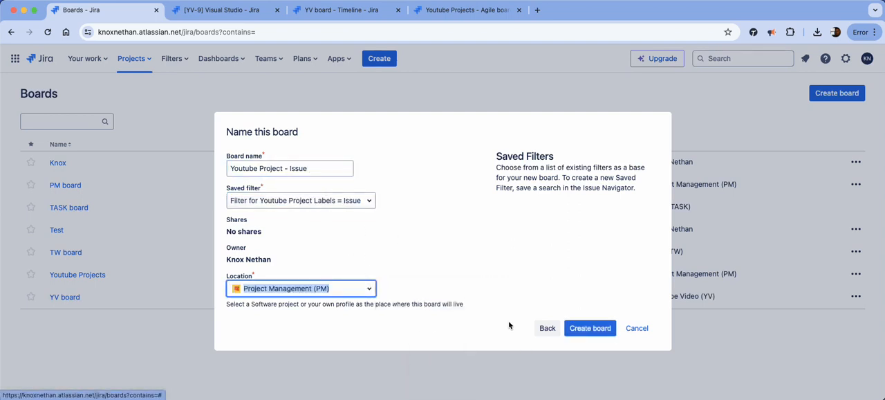
click(590, 327)
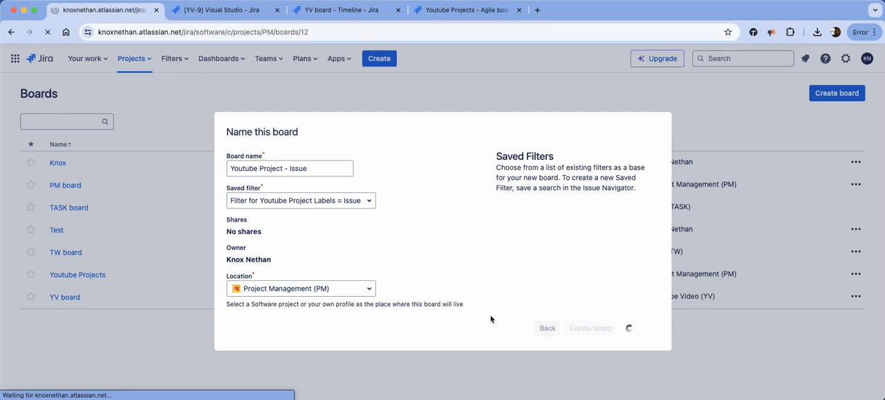
- Let the three-issue board load, then switch to the Youtube Projects board
click(591, 327)
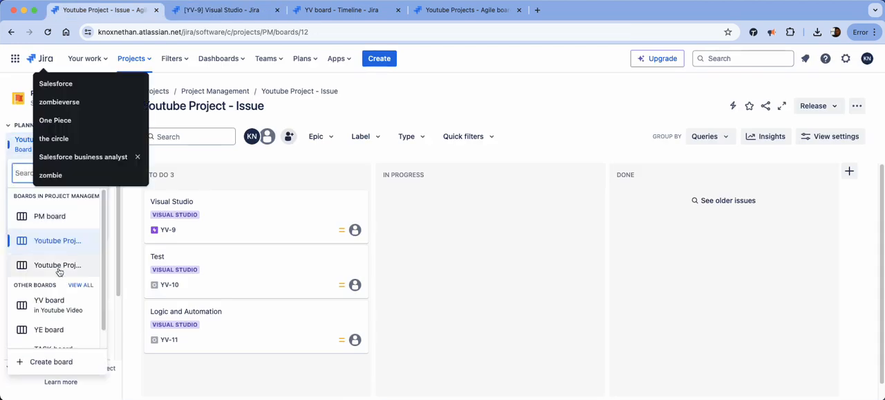
click(58, 264)
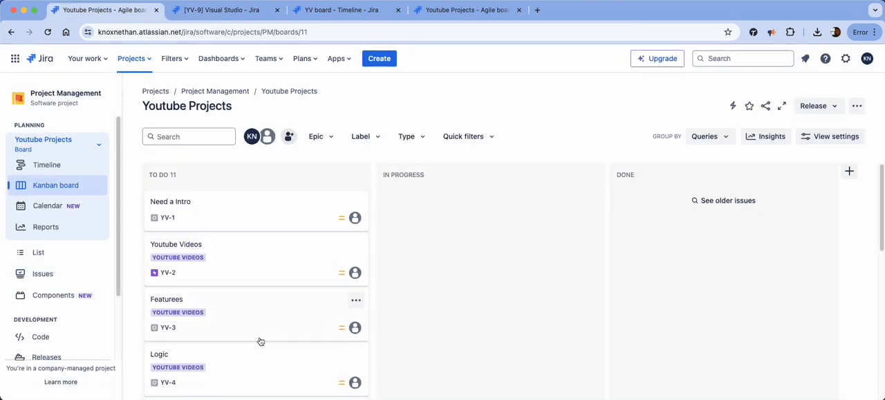
mouse_move(141, 189)
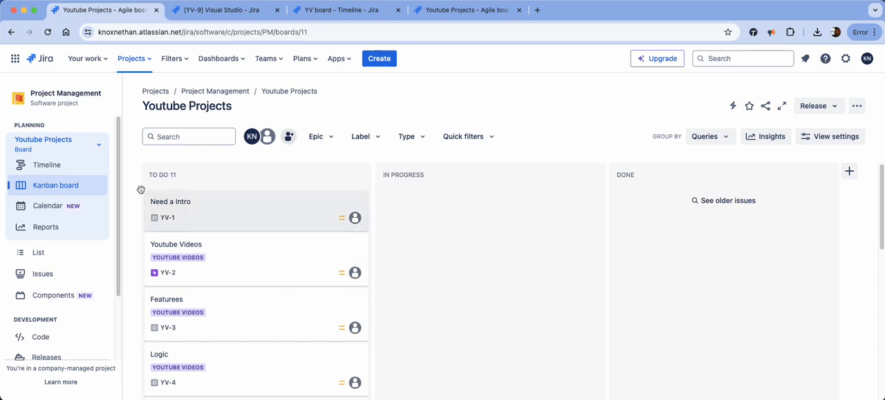
mouse_move(414, 275)
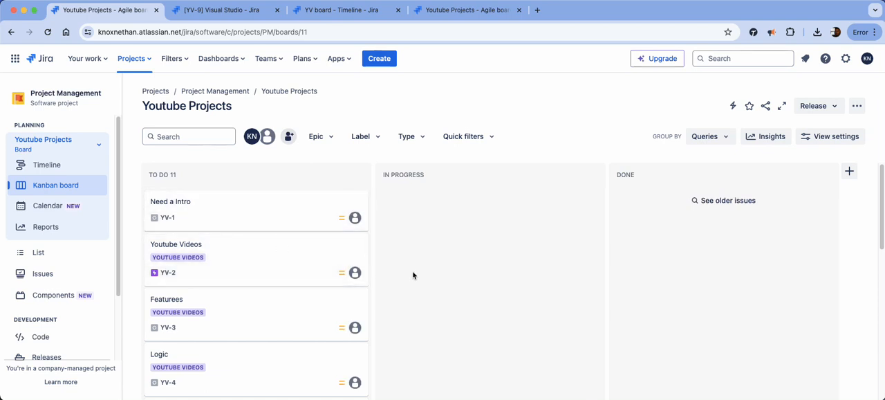